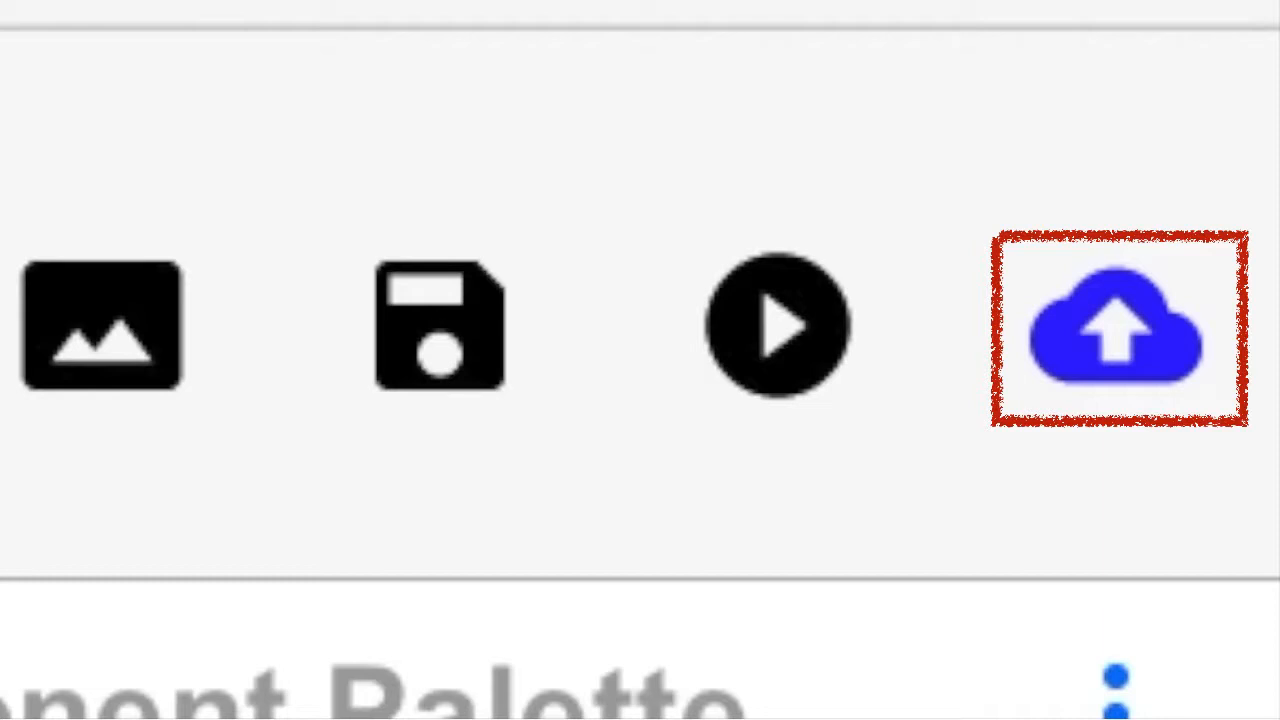
# Connect the Cloud Connect Demo form for live preview on devices via the Builds screen
pyautogui.click(1118, 324)
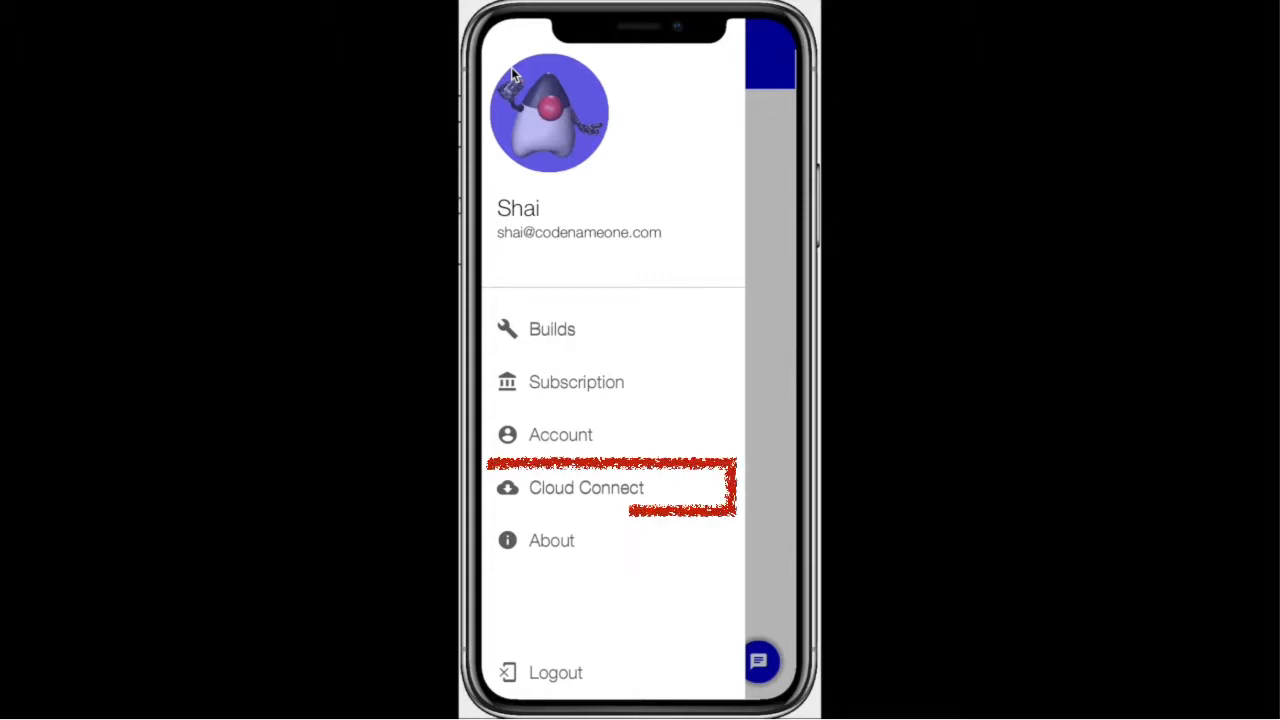
pyautogui.moveTo(592, 492)
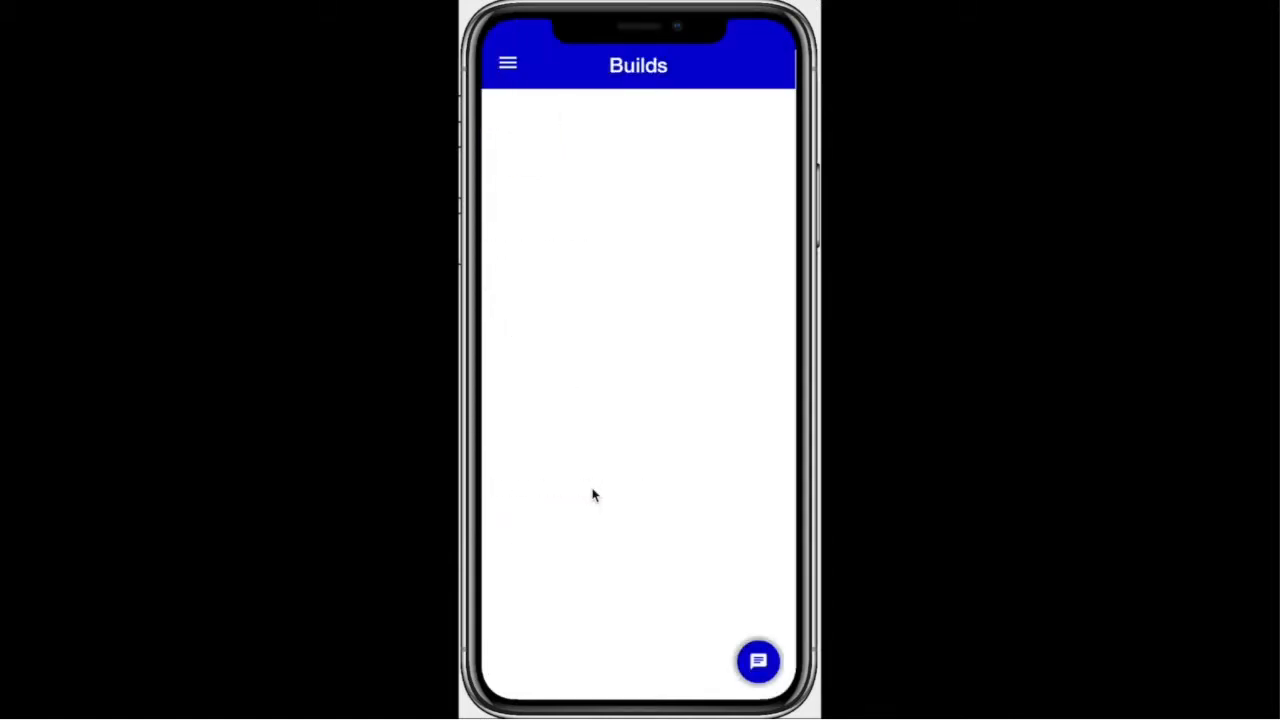
pyautogui.click(758, 662)
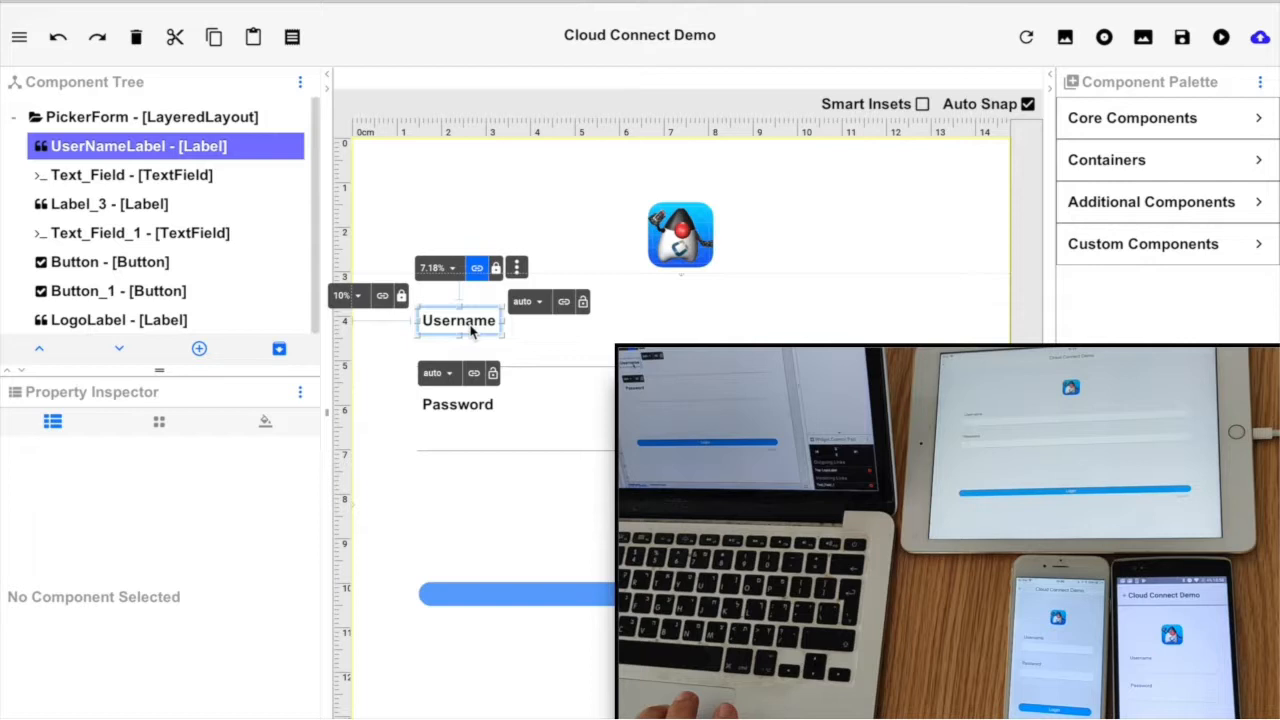
# Rename the Username label above the first text field to 'E-Mail'
pyautogui.click(460, 320)
pyautogui.write('E')
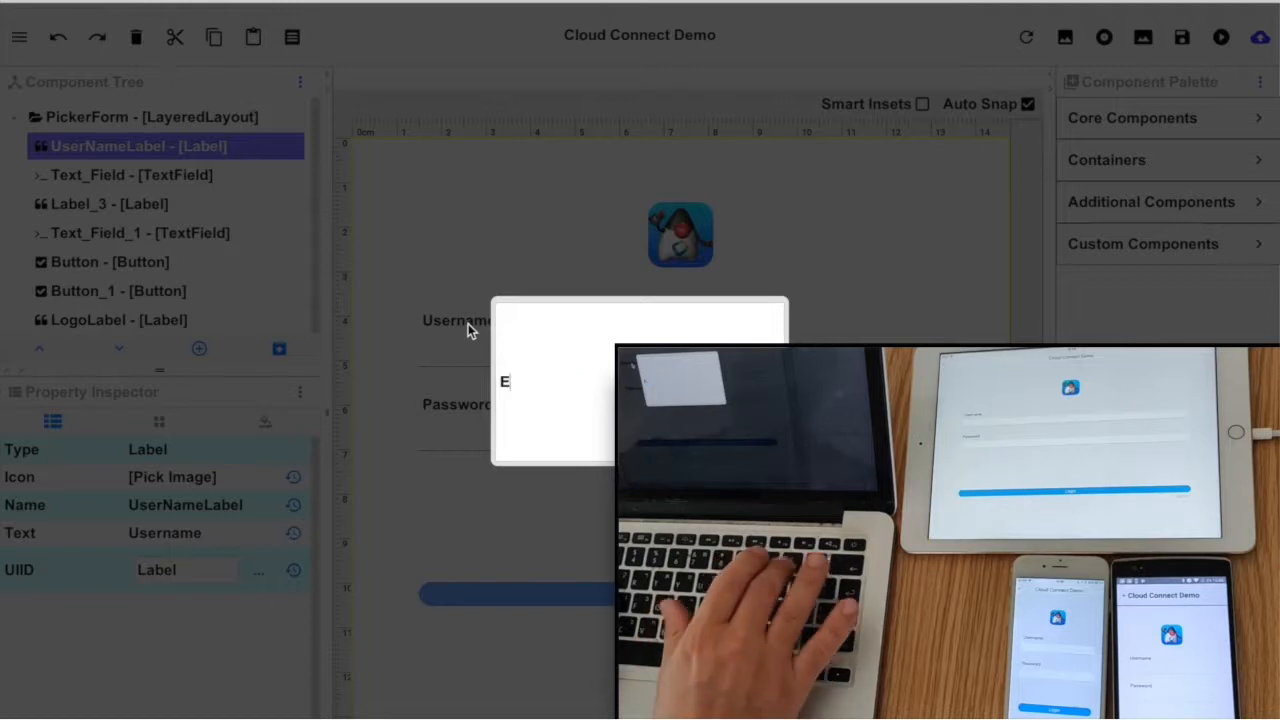
pyautogui.write('-Mail')
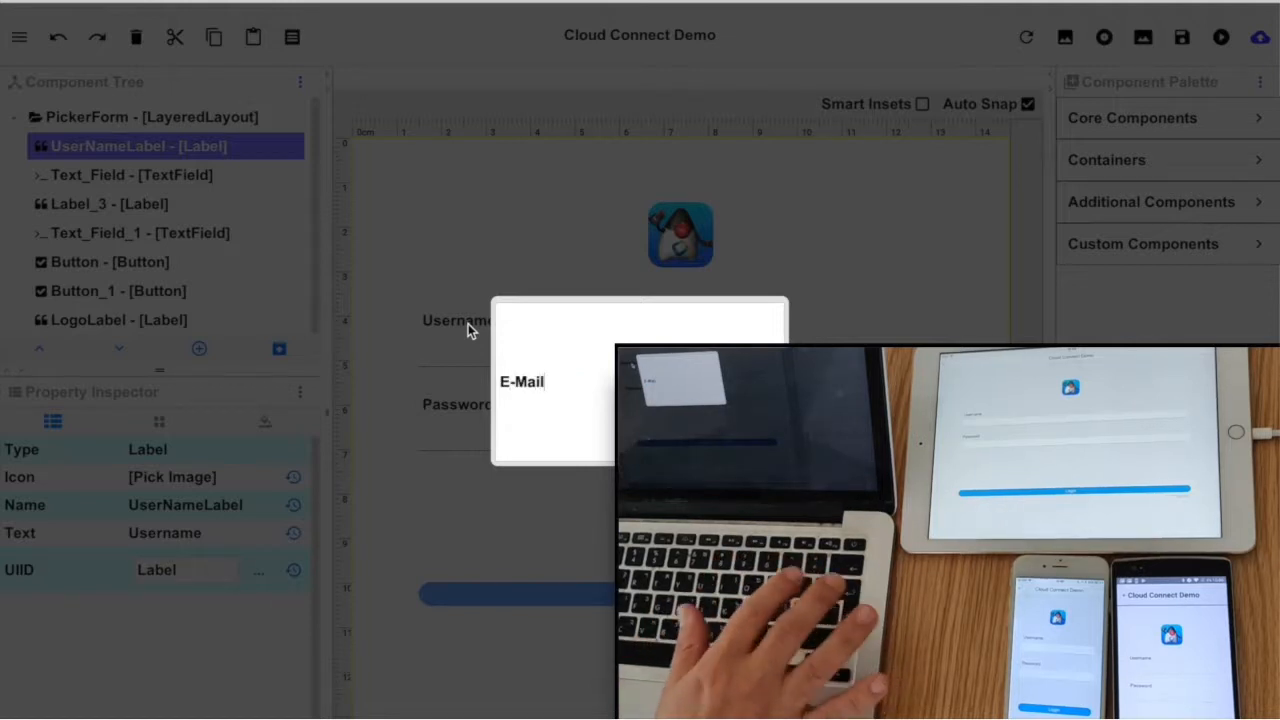
pyautogui.click(444, 320)
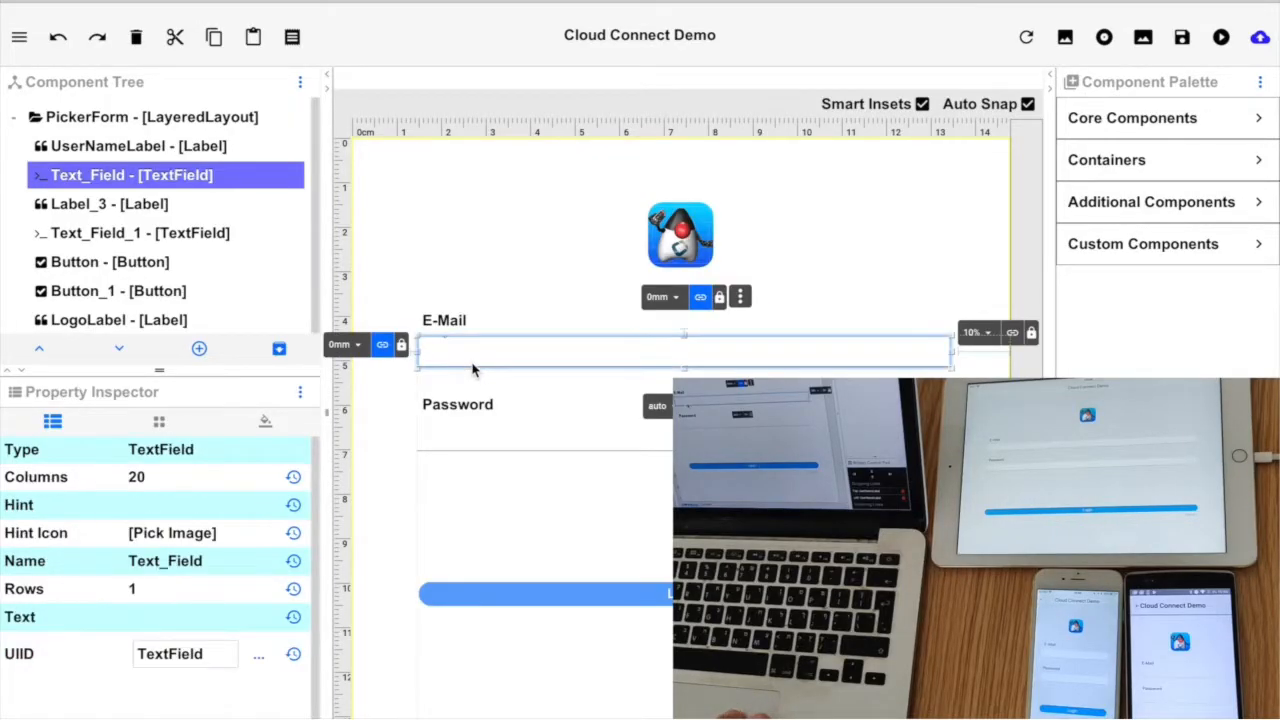
pyautogui.moveTo(256, 676)
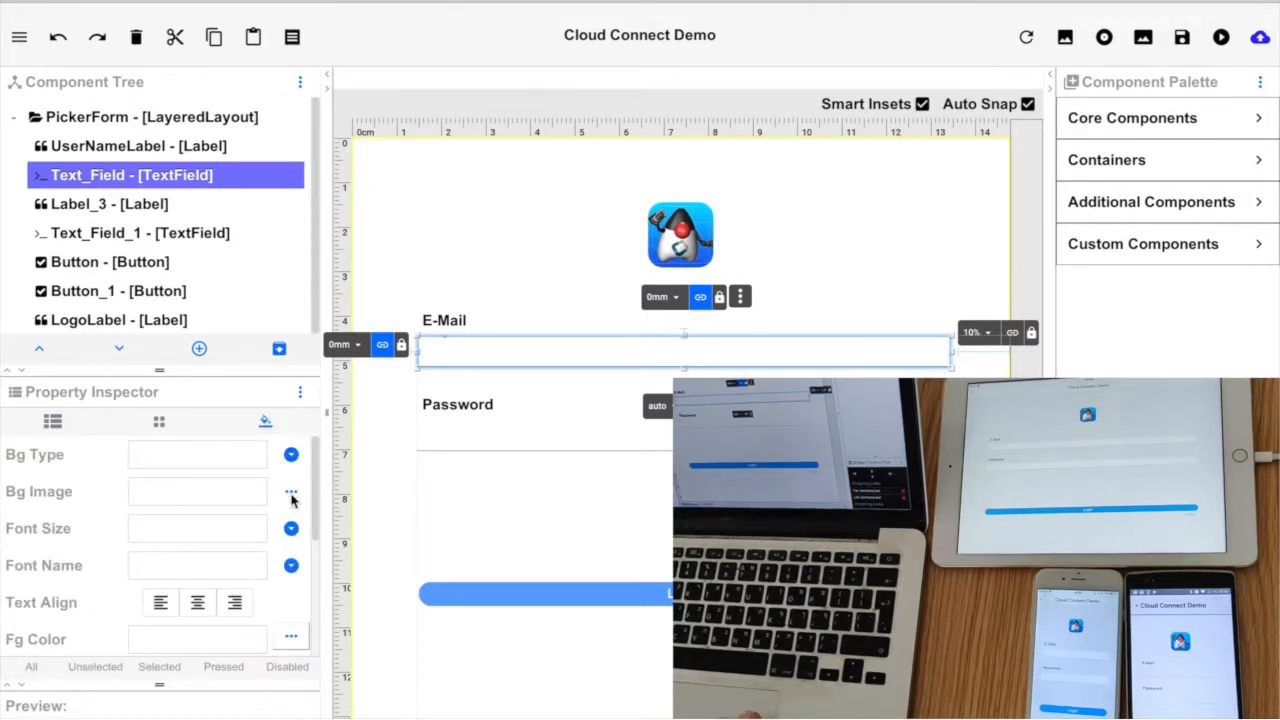
pyautogui.scroll(-3)
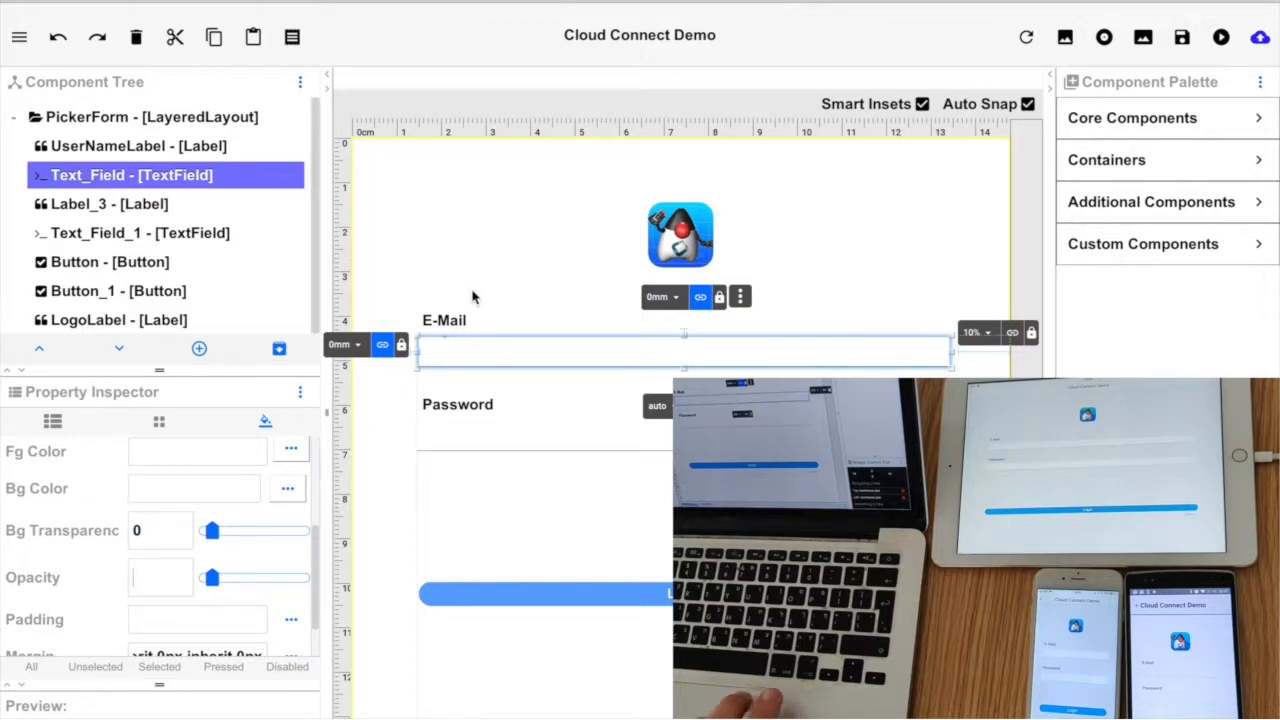
pyautogui.moveTo(214, 36)
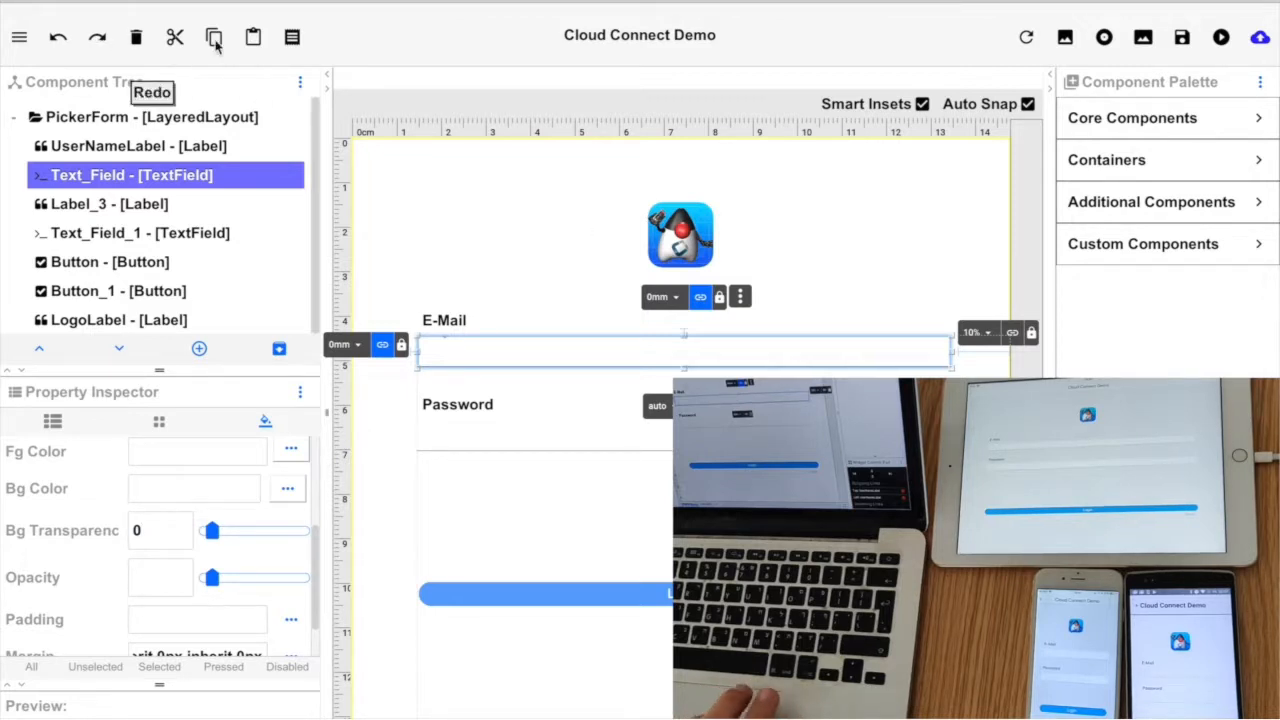